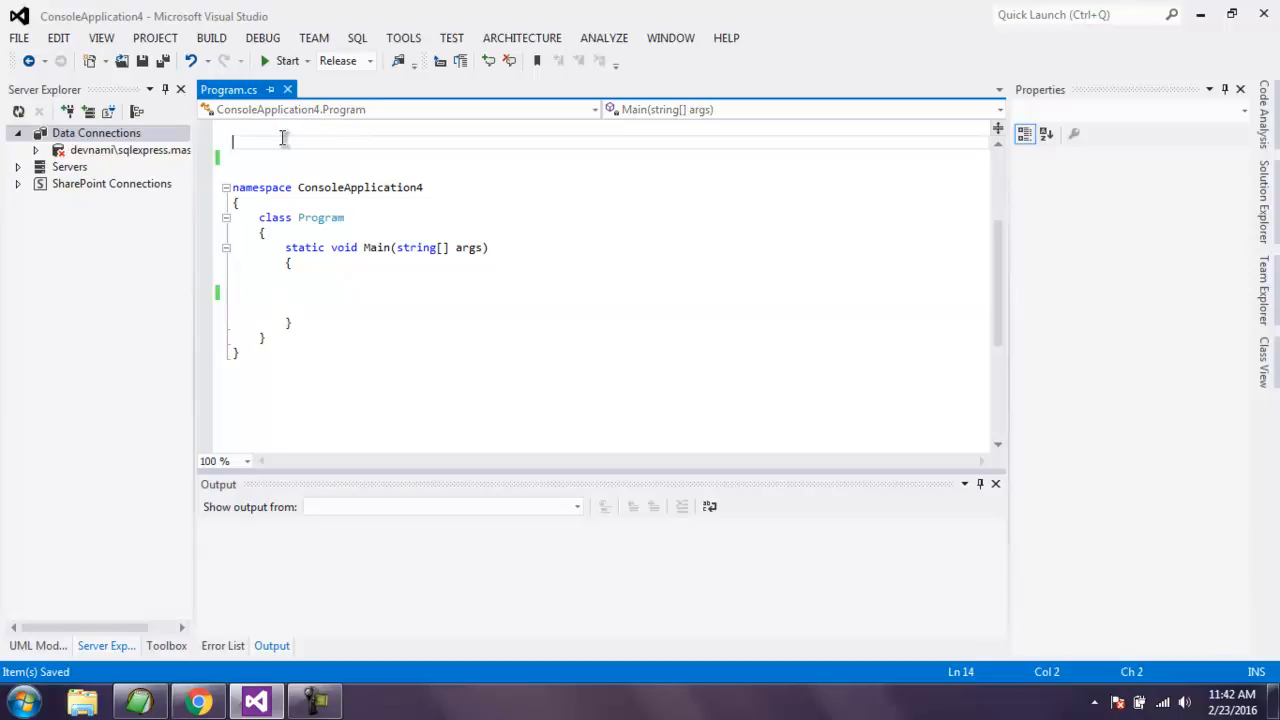
Add using directives for OpenQA.Selenium and OpenQA.Selenium.Firefox at the top of Program.cs.
{"action": "type", "text": "using OpenQA.Selenium.Firefox"}
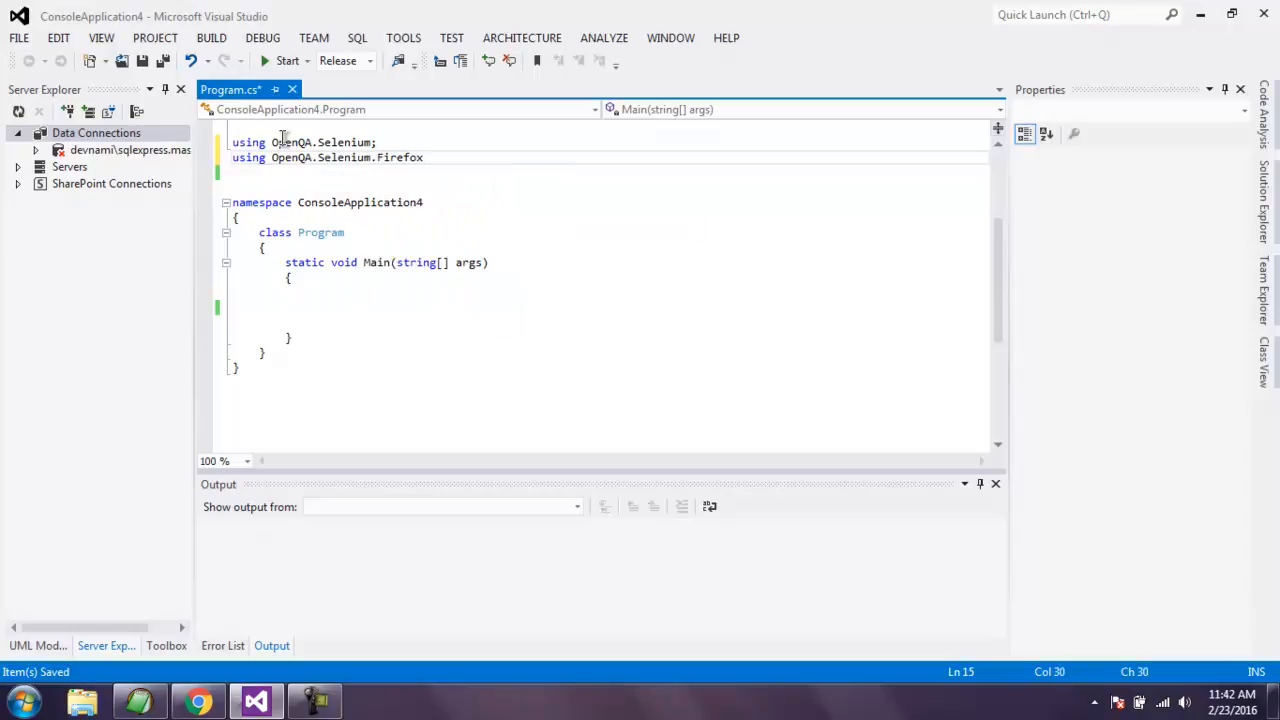
{"action": "type", "text": ";"}
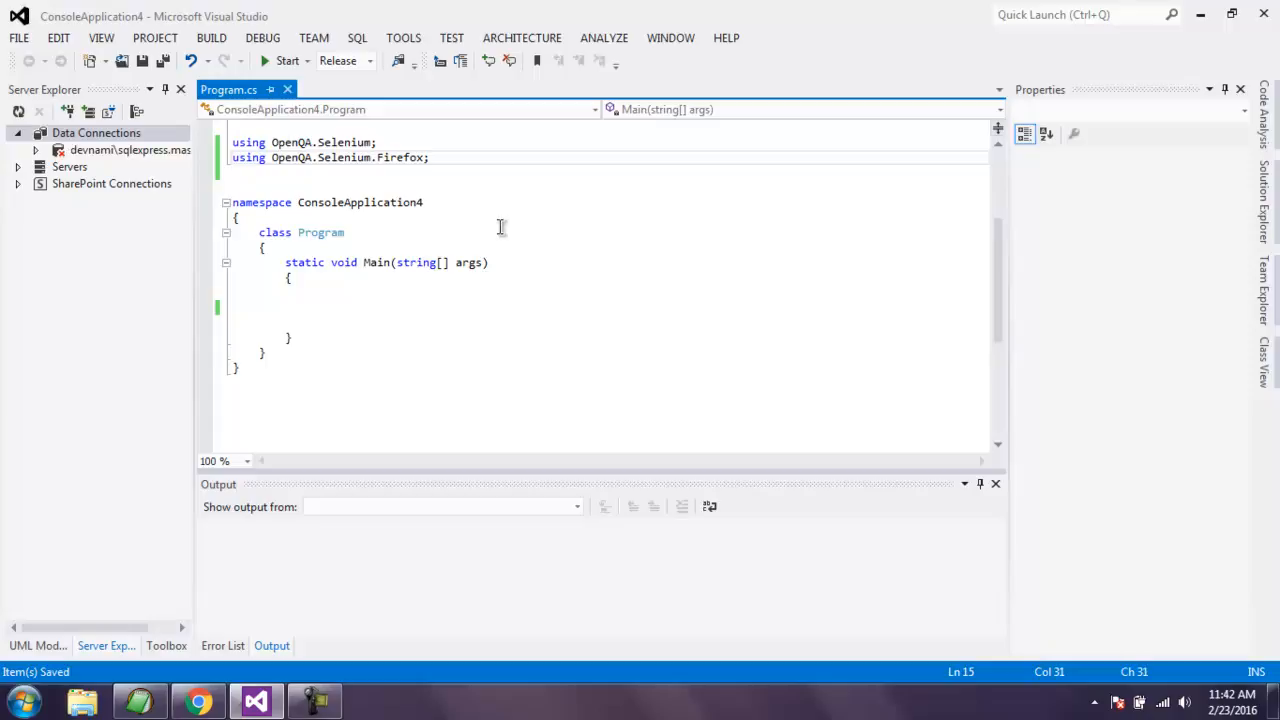
Declare 'var driver = new FirefoxDriver();' as the first line inside Main.
{"action": "left_click", "coordinate": [376, 304]}
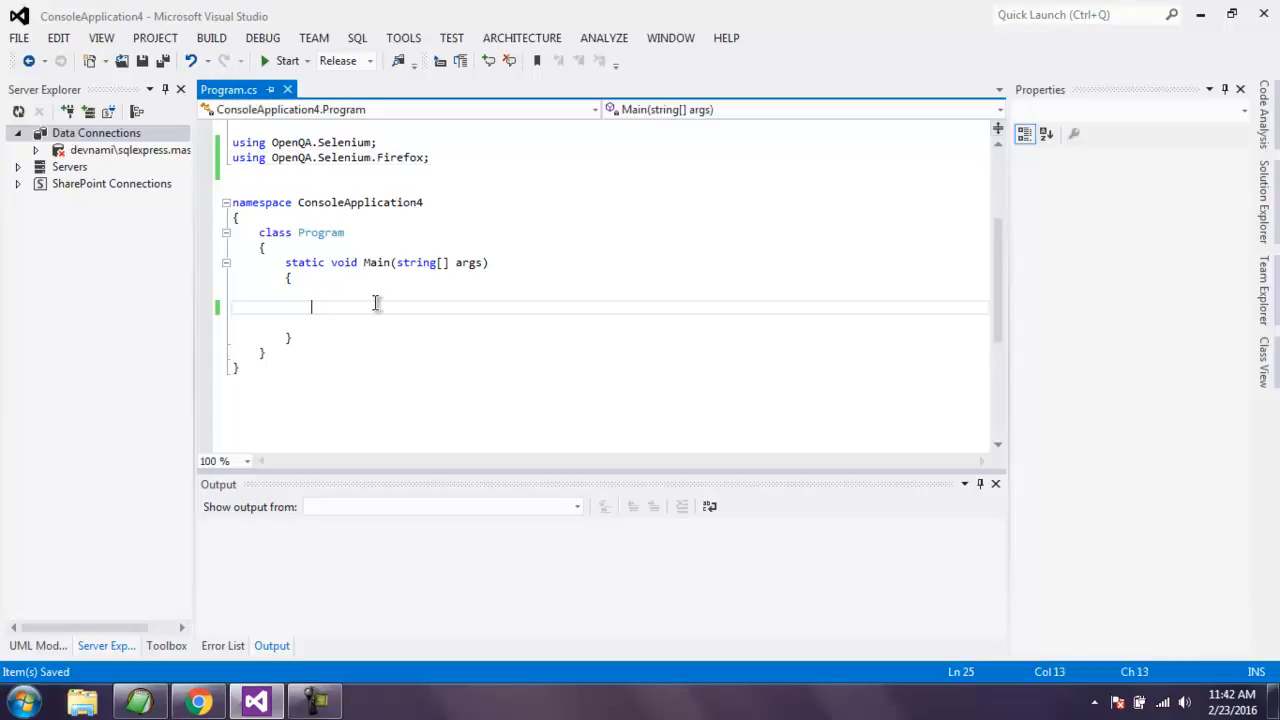
{"action": "type", "text": "var driver = new"}
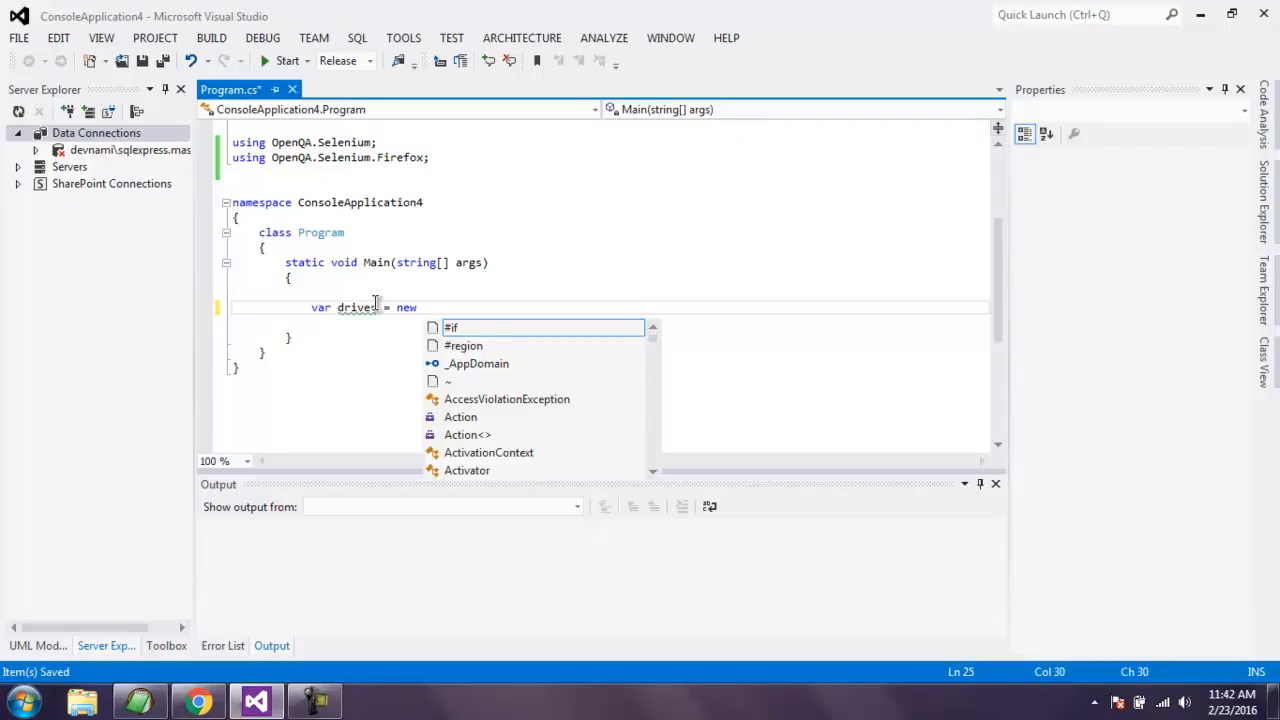
{"action": "type", "text": "Fire"}
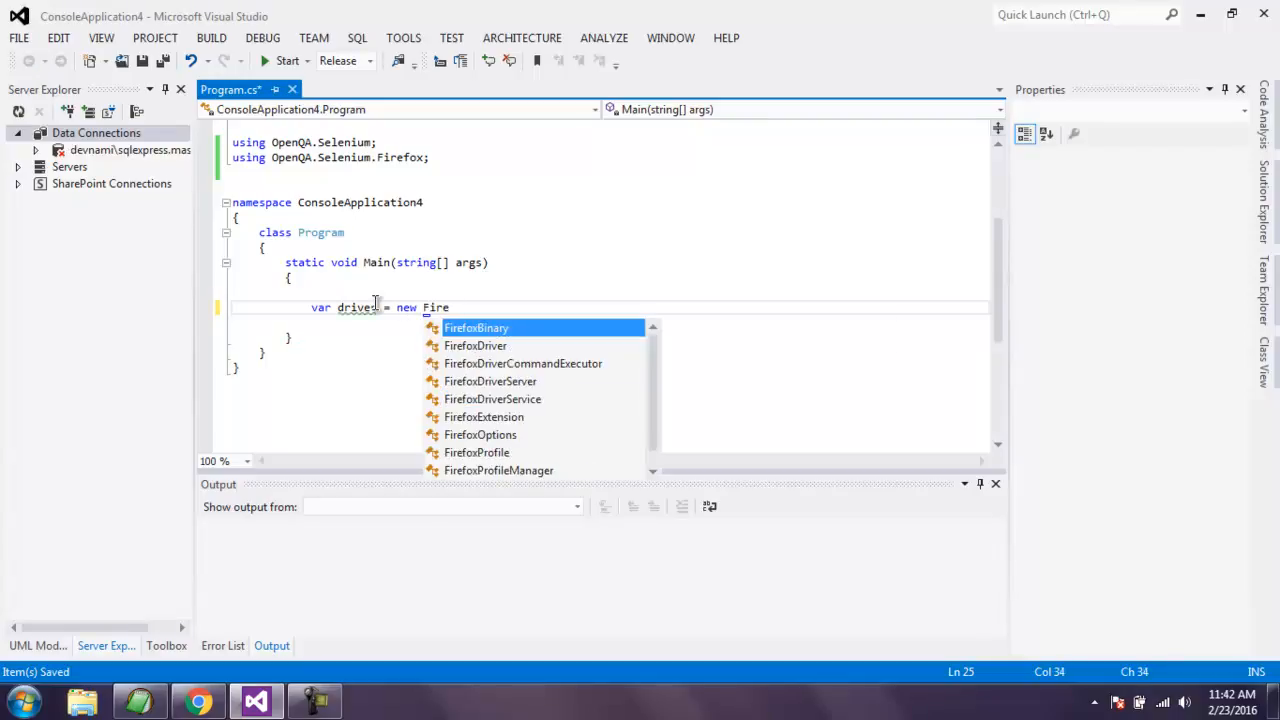
{"action": "type", "text": "FirefoxDriver();"}
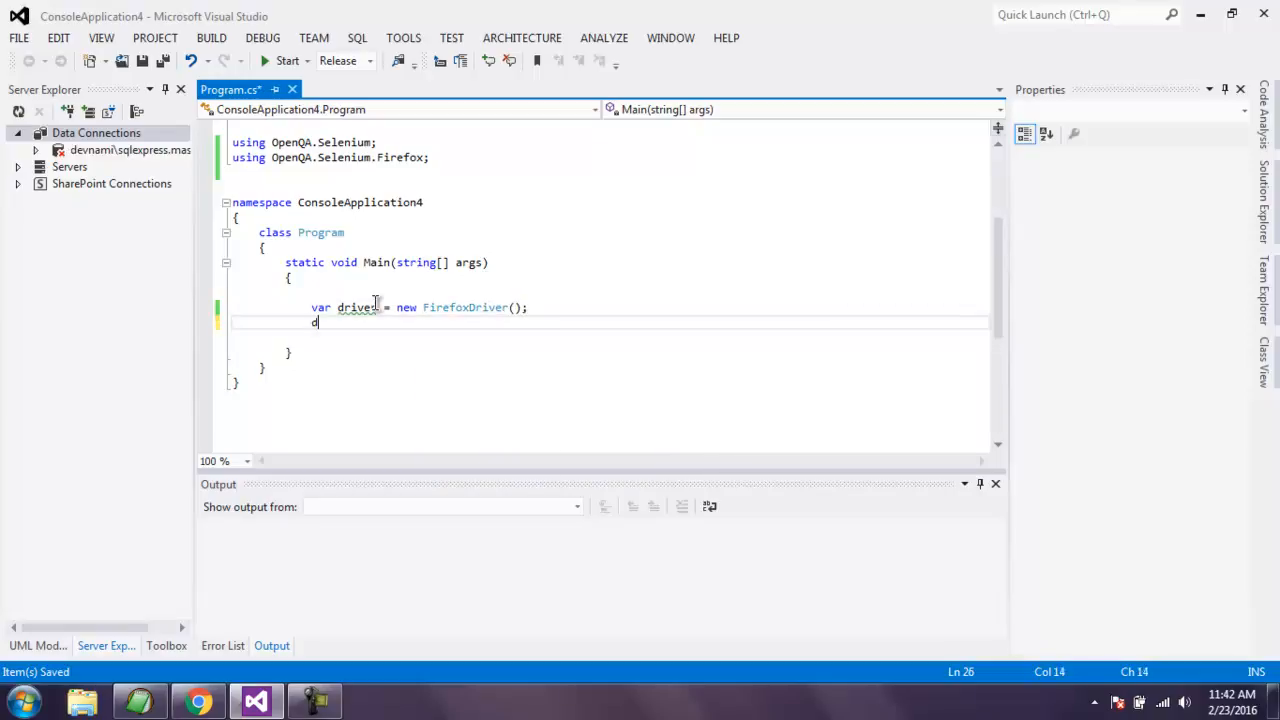
{"action": "type", "text": "river."}
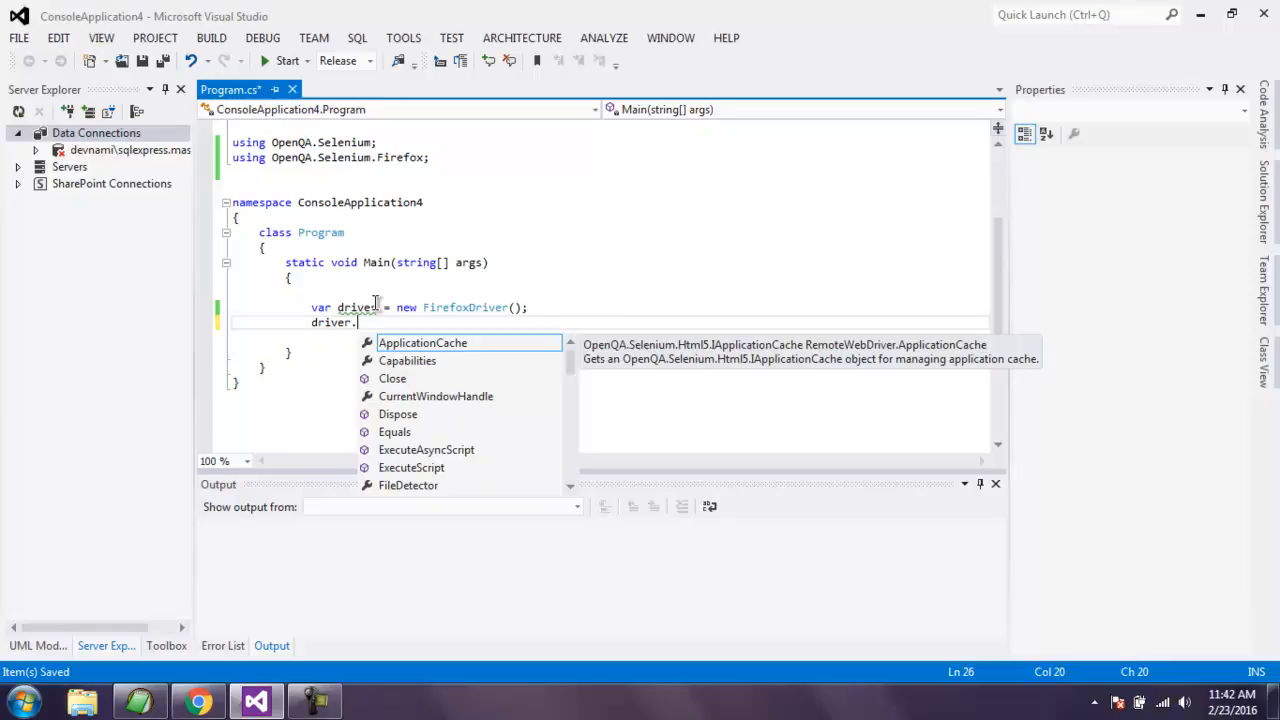
{"action": "type", "text": "Navigate()."}
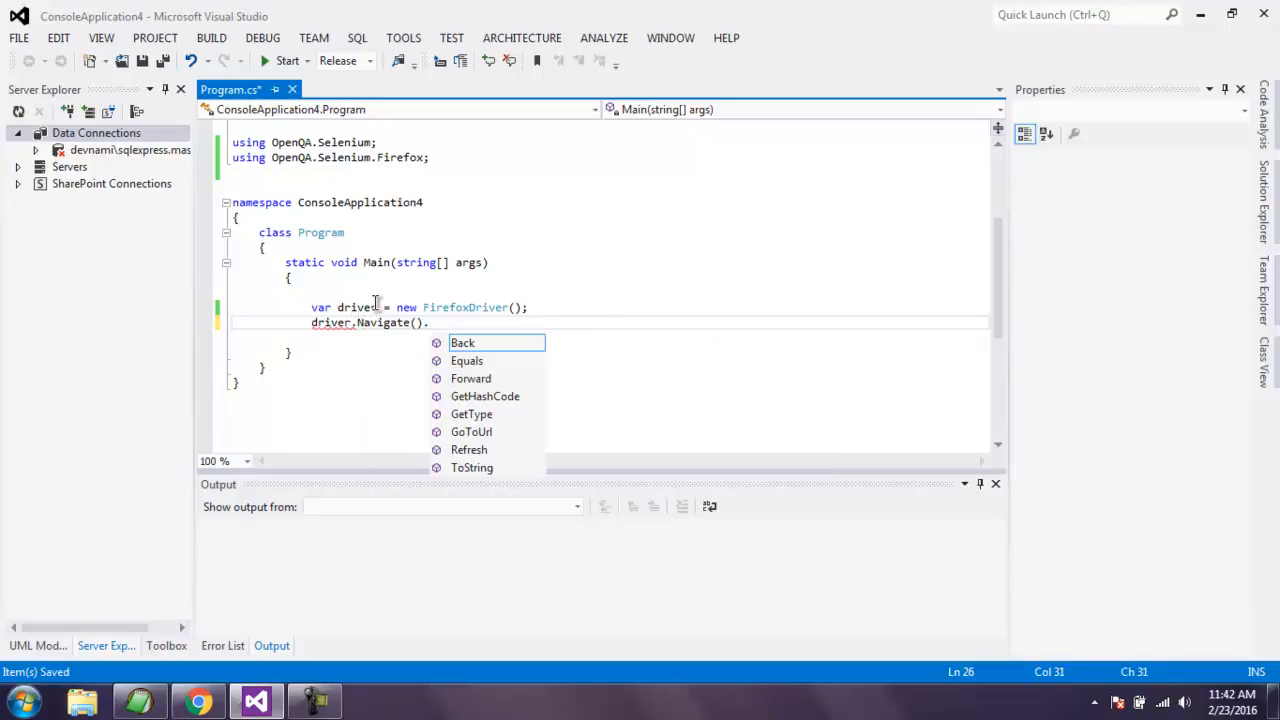
{"action": "type", "text": "Go"}
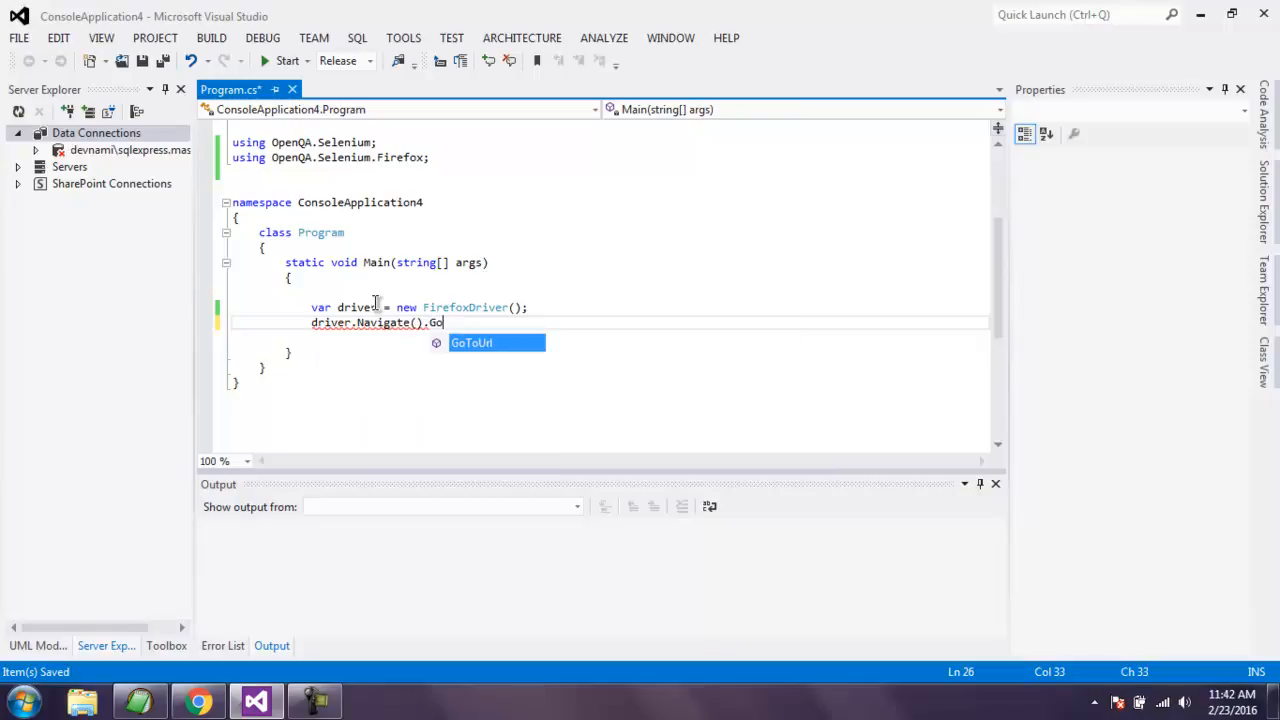
{"action": "type", "text": "ToUrl("}
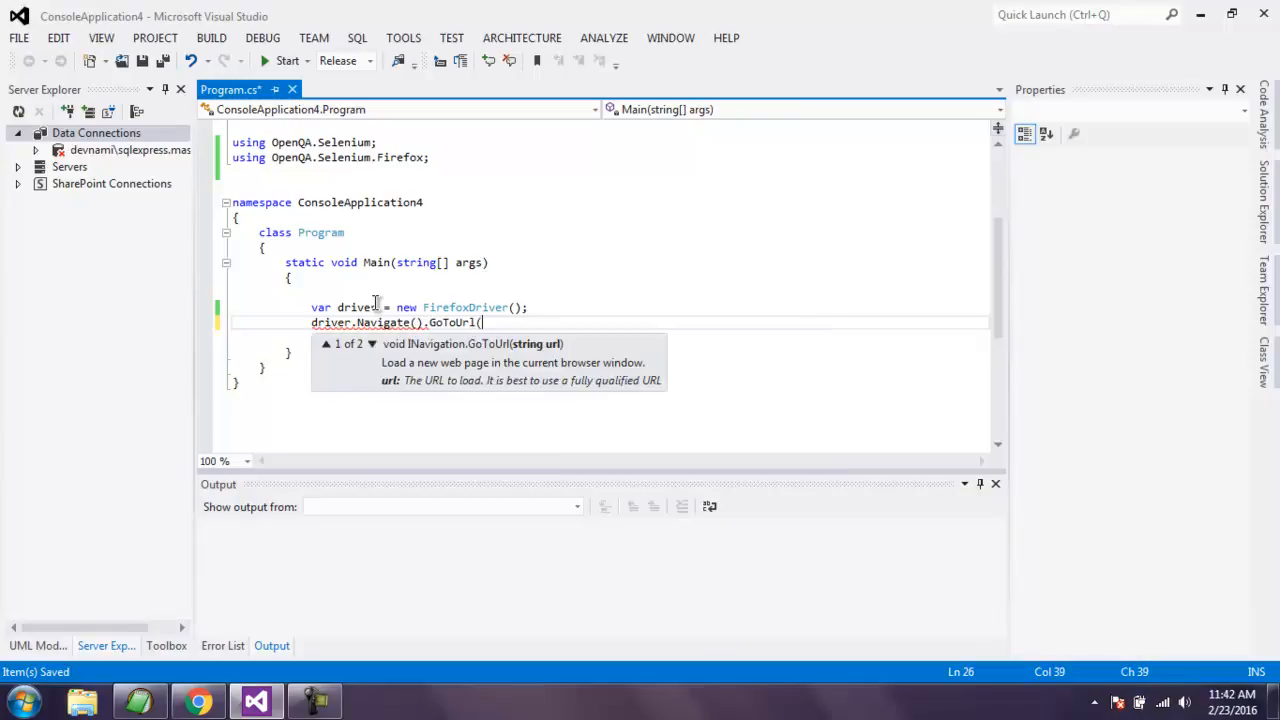
{"action": "type", "text": "\"http:/"}
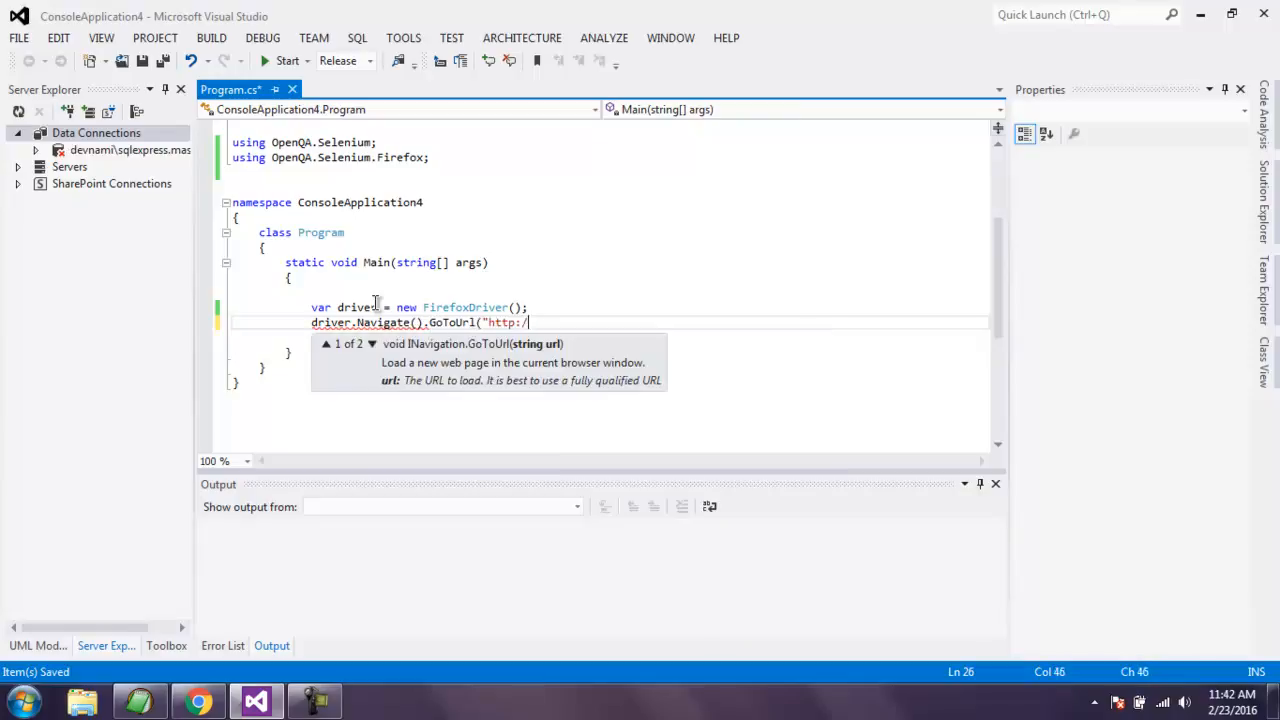
{"action": "type", "text": "/google.com\");"}
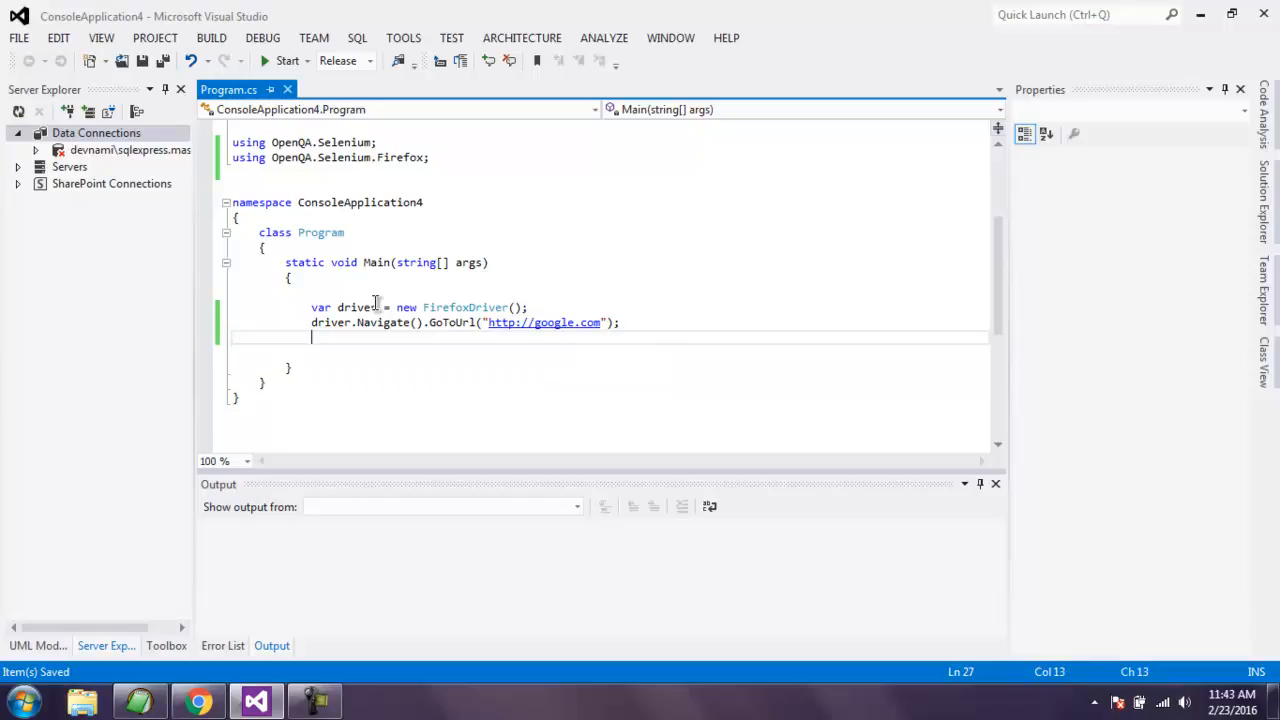
Maximize the browser window with driver.Manage().Window.Maximize();.
{"action": "type", "text": "driver.Manage("}
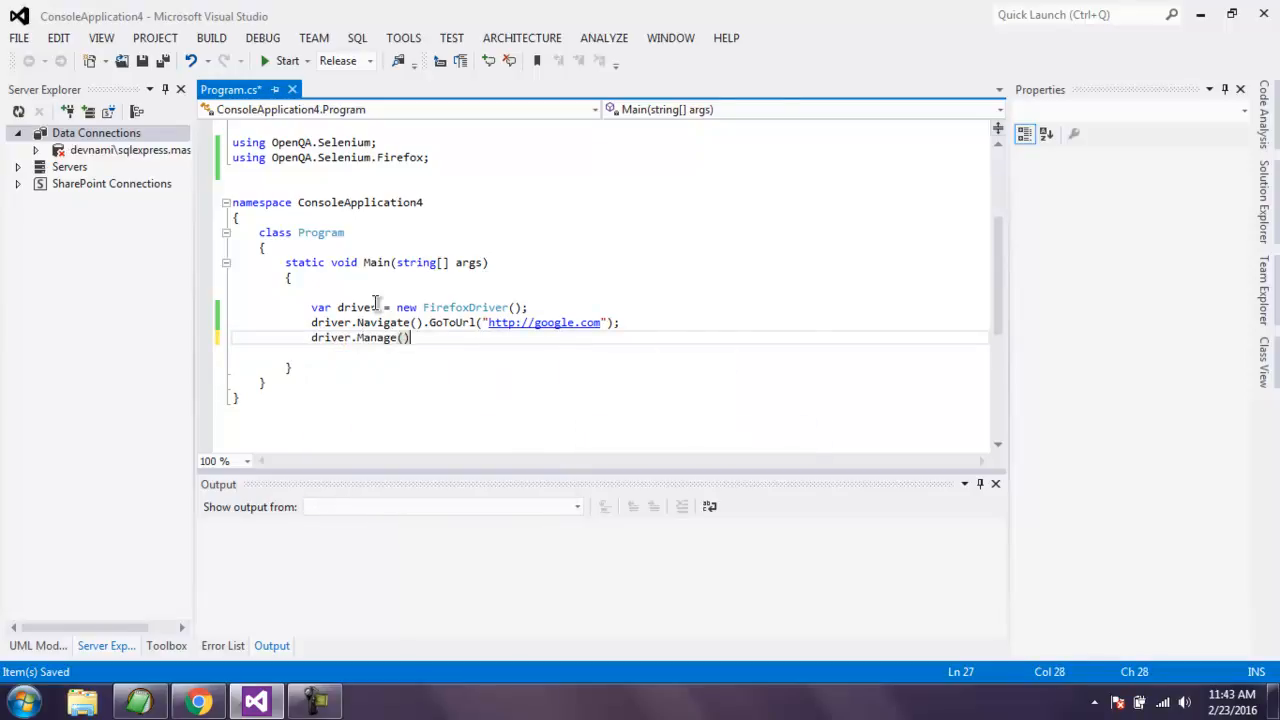
{"action": "type", "text": "."}
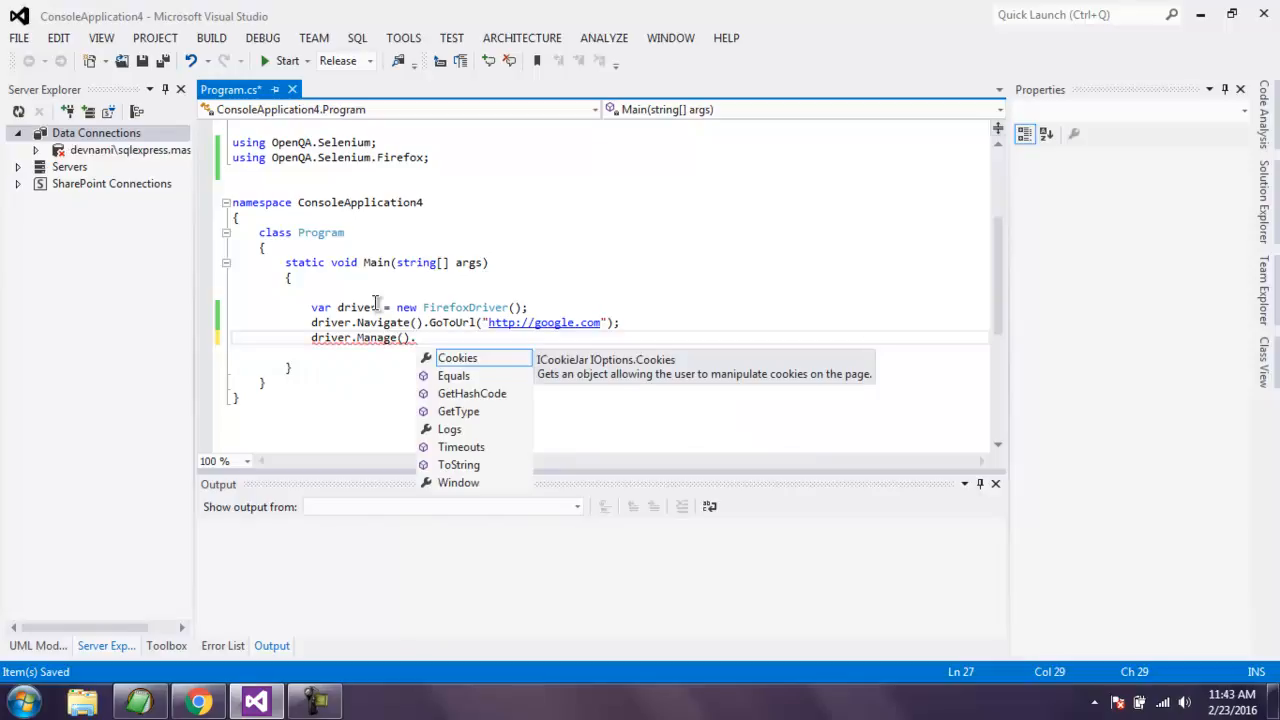
{"action": "type", "text": "Window.Maximize();"}
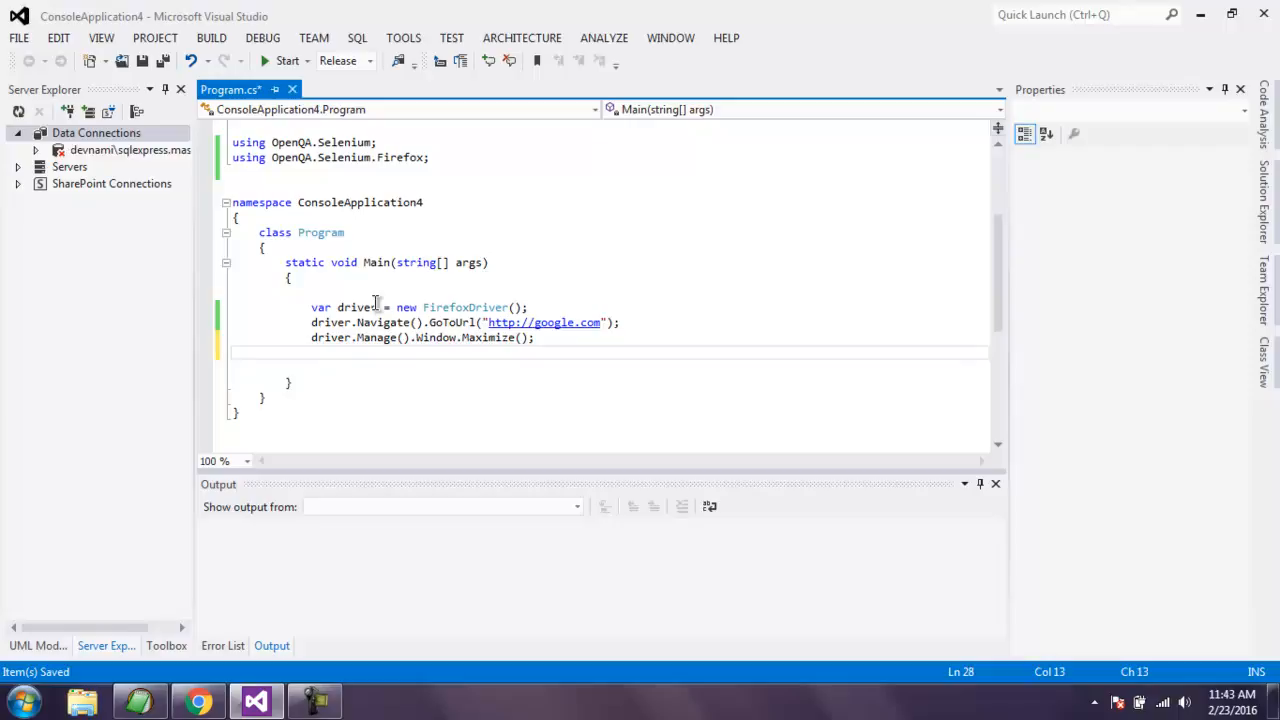
End Main with Console.Read(); so the console stays open.
{"action": "type", "text": "Console."}
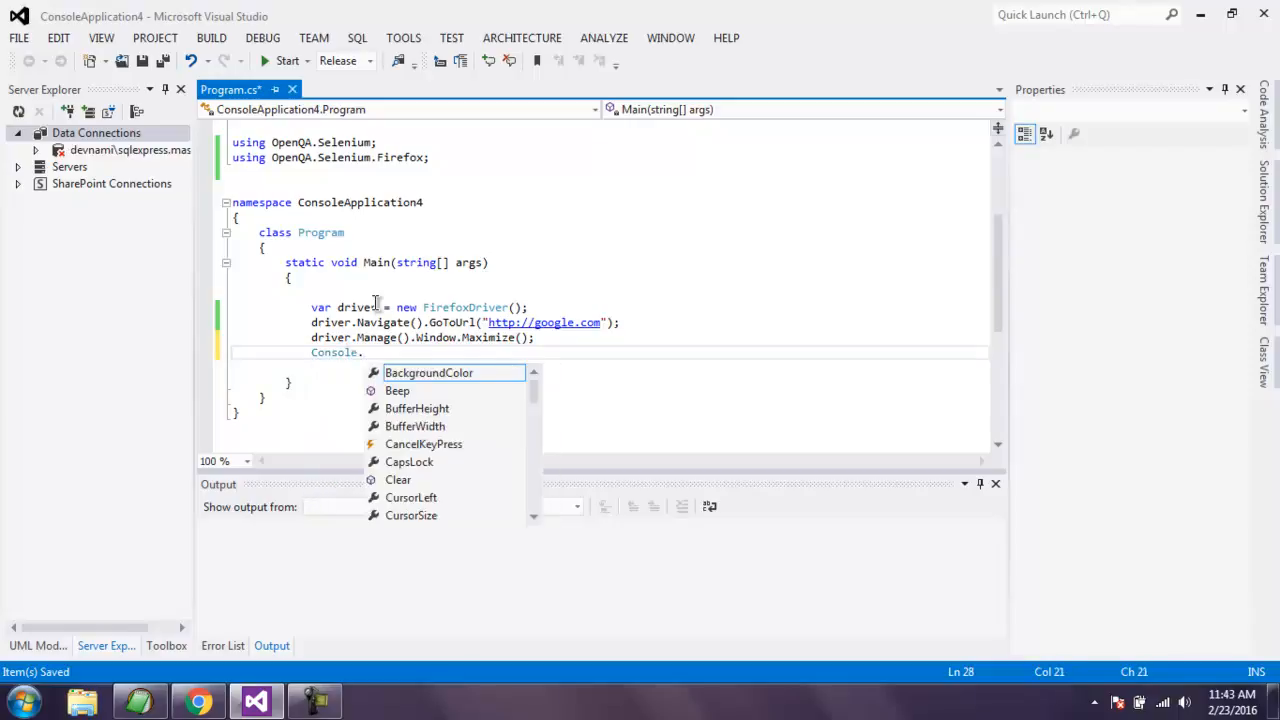
{"action": "type", "text": "Read("}
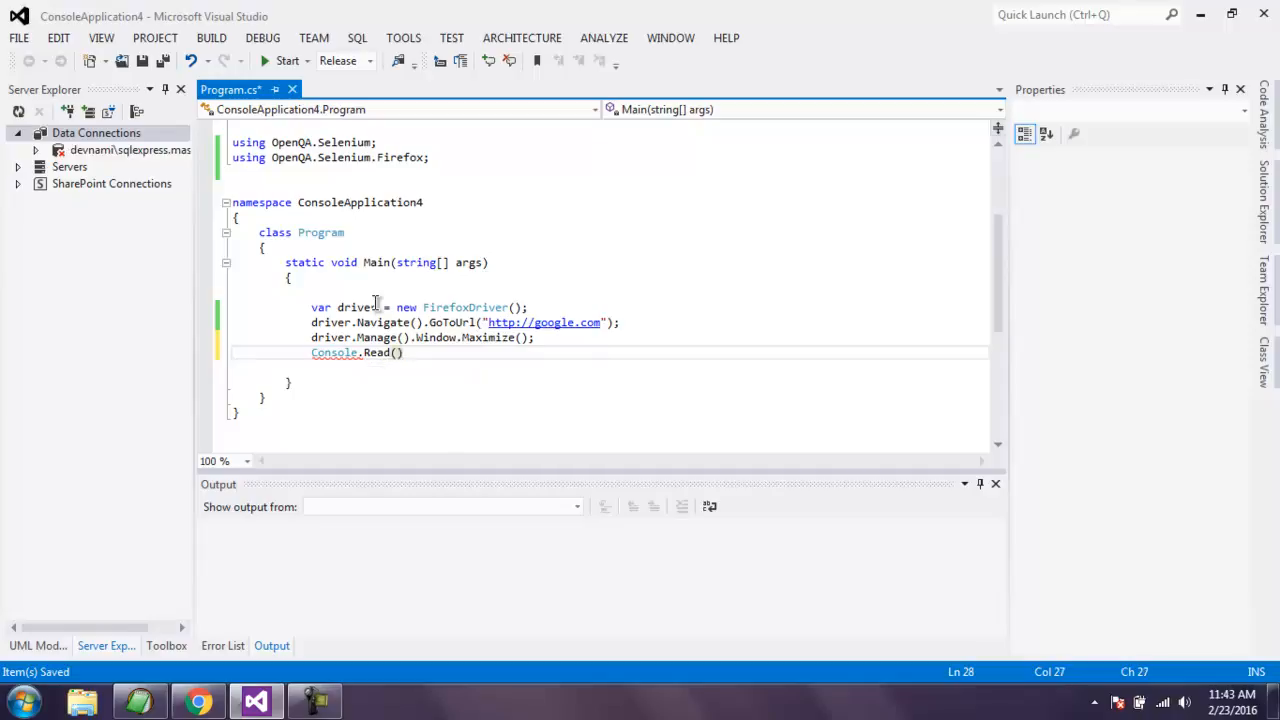
{"action": "type", "text": ";"}
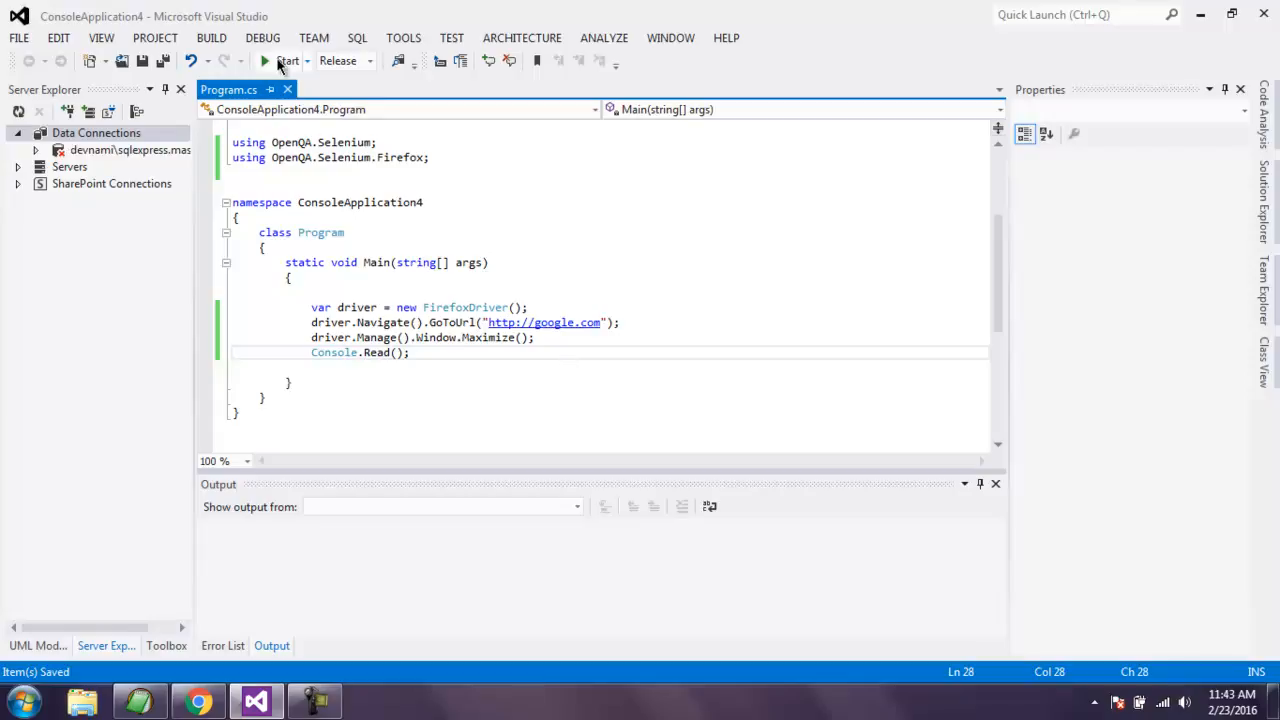
{"action": "mouse_move", "coordinate": [288, 62]}
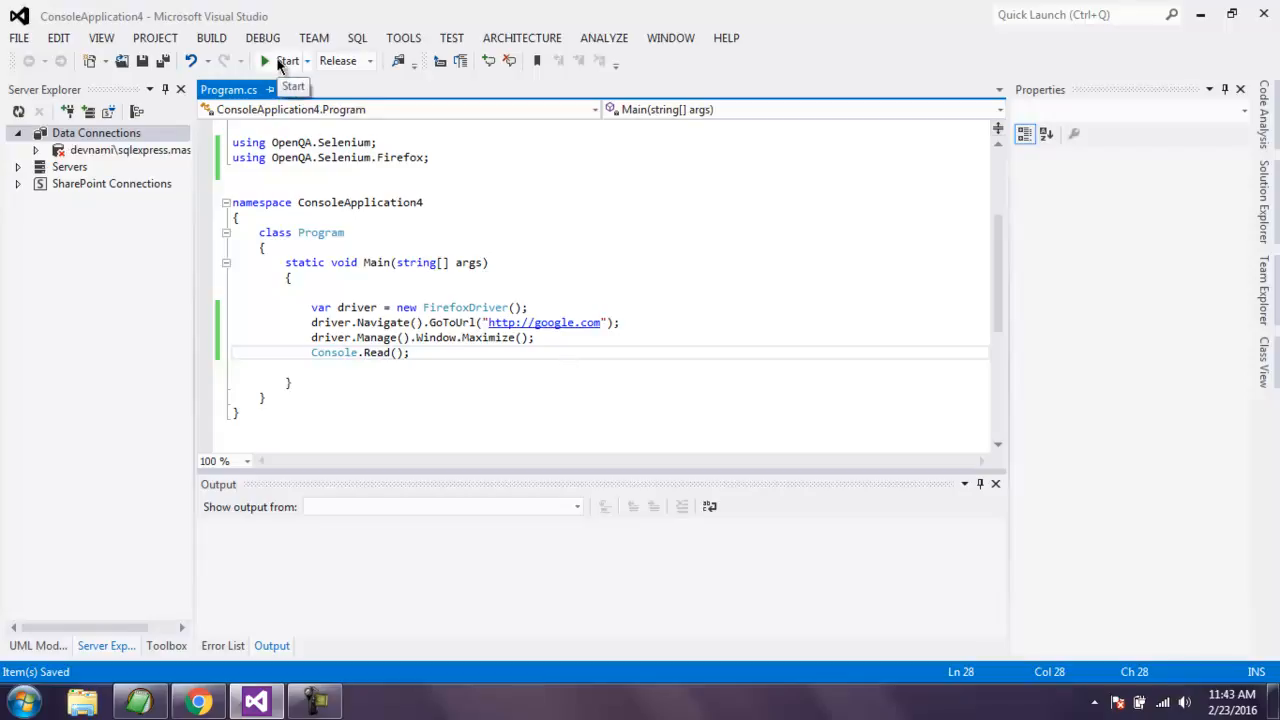
Start ConsoleApplication4 from the toolbar so it builds and its console window opens.
{"action": "left_click", "coordinate": [288, 60]}
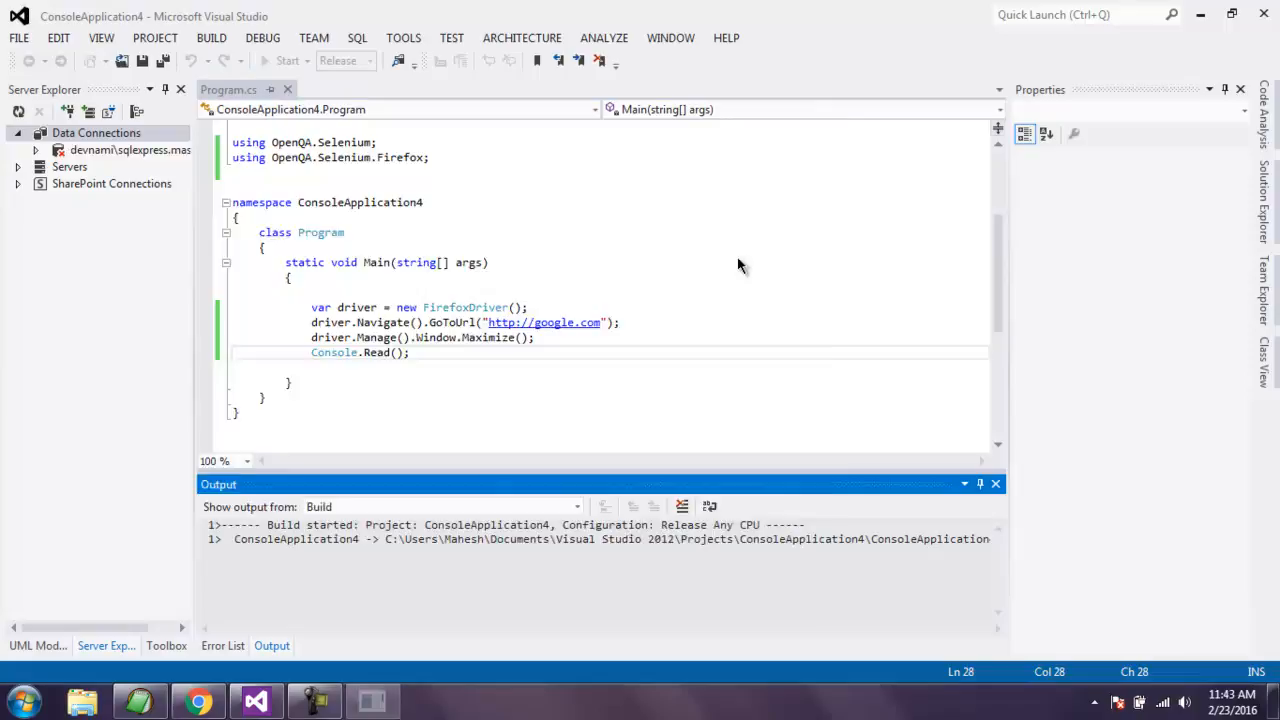
{"action": "left_click", "coordinate": [288, 60]}
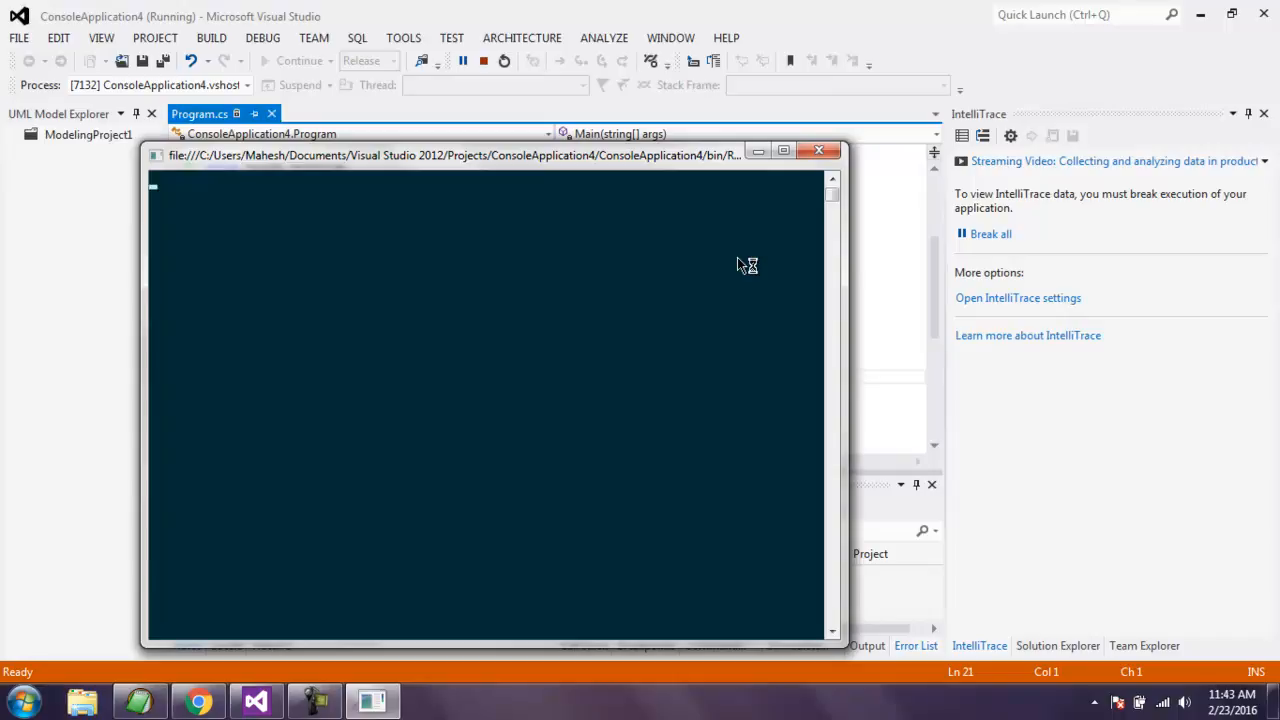
{"action": "mouse_move", "coordinate": [740, 264]}
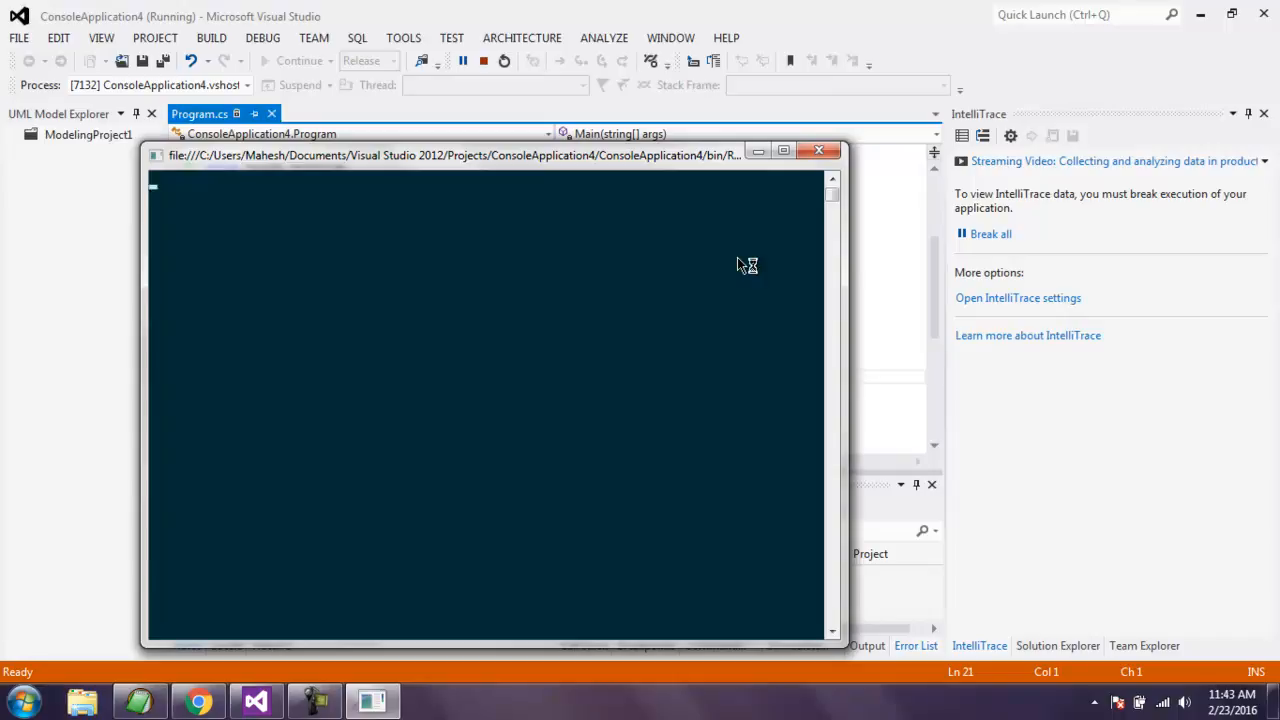
{"action": "mouse_move", "coordinate": [740, 264]}
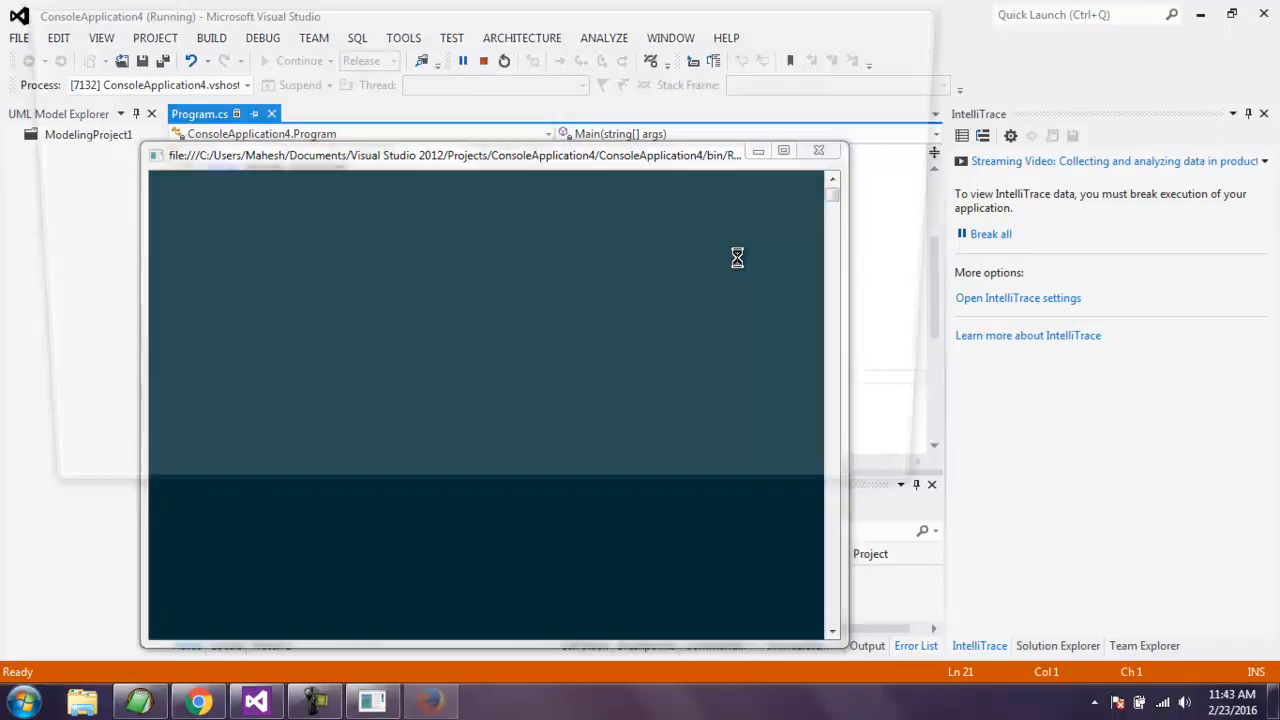
Let the launched Firefox load Google's homepage, then return to Program.cs after the run ends.
{"action": "left_click", "coordinate": [430, 696]}
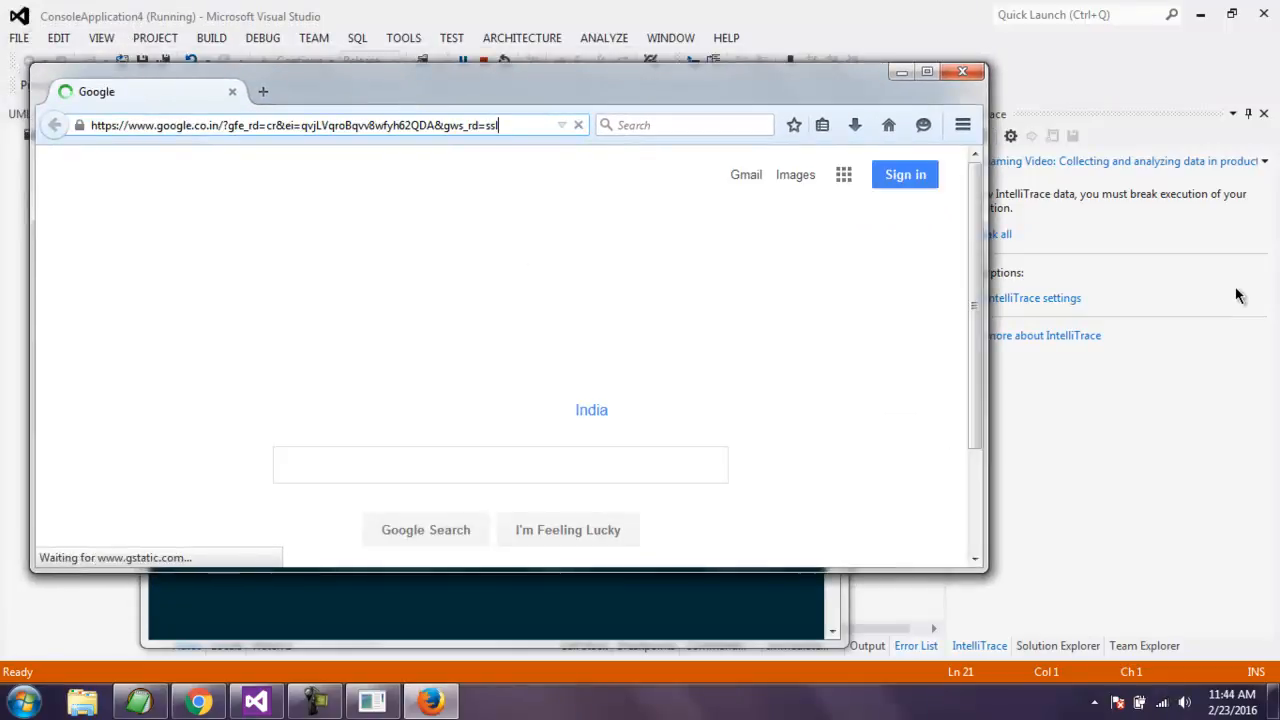
{"action": "left_click", "coordinate": [928, 70]}
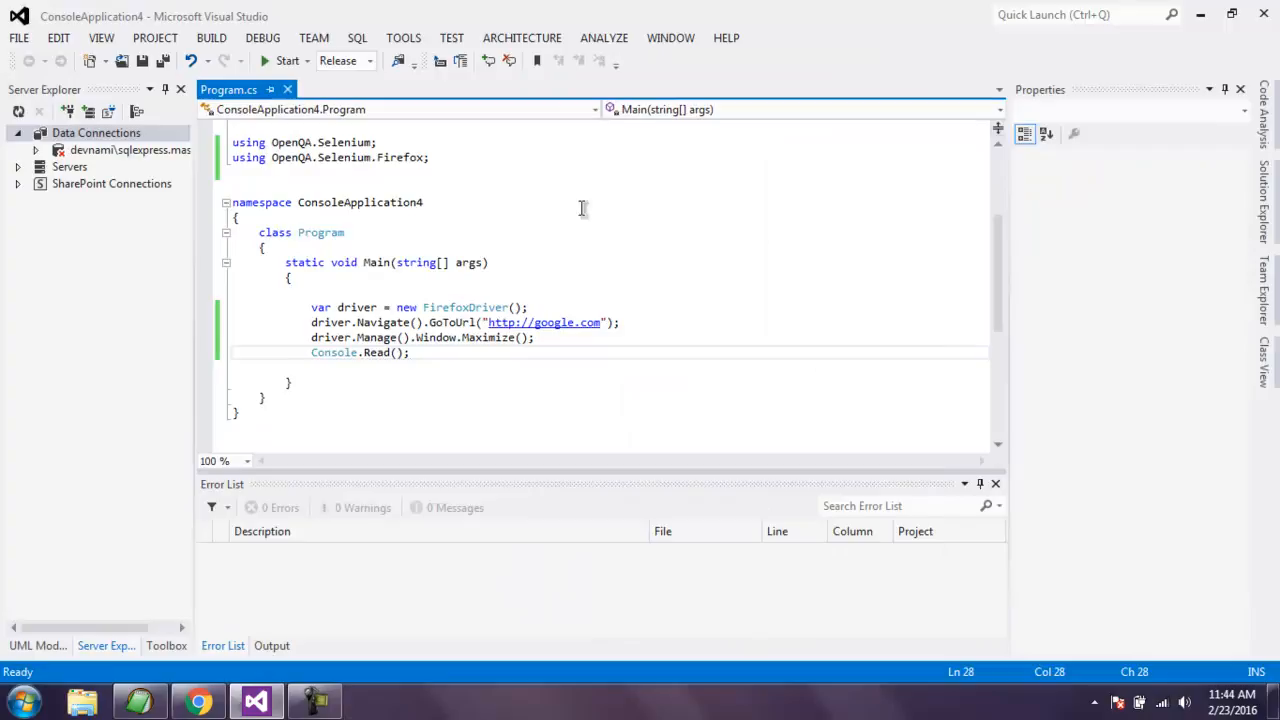
{"action": "mouse_move", "coordinate": [392, 336]}
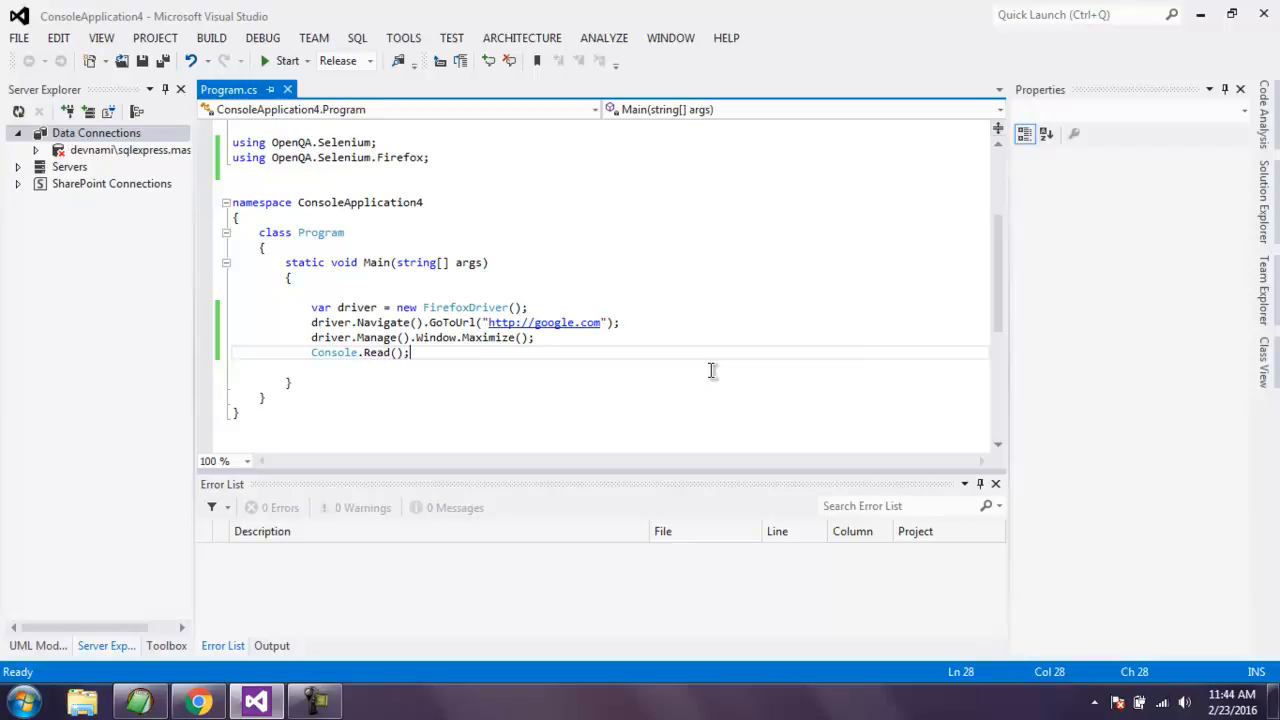
{"action": "mouse_move", "coordinate": [488, 404]}
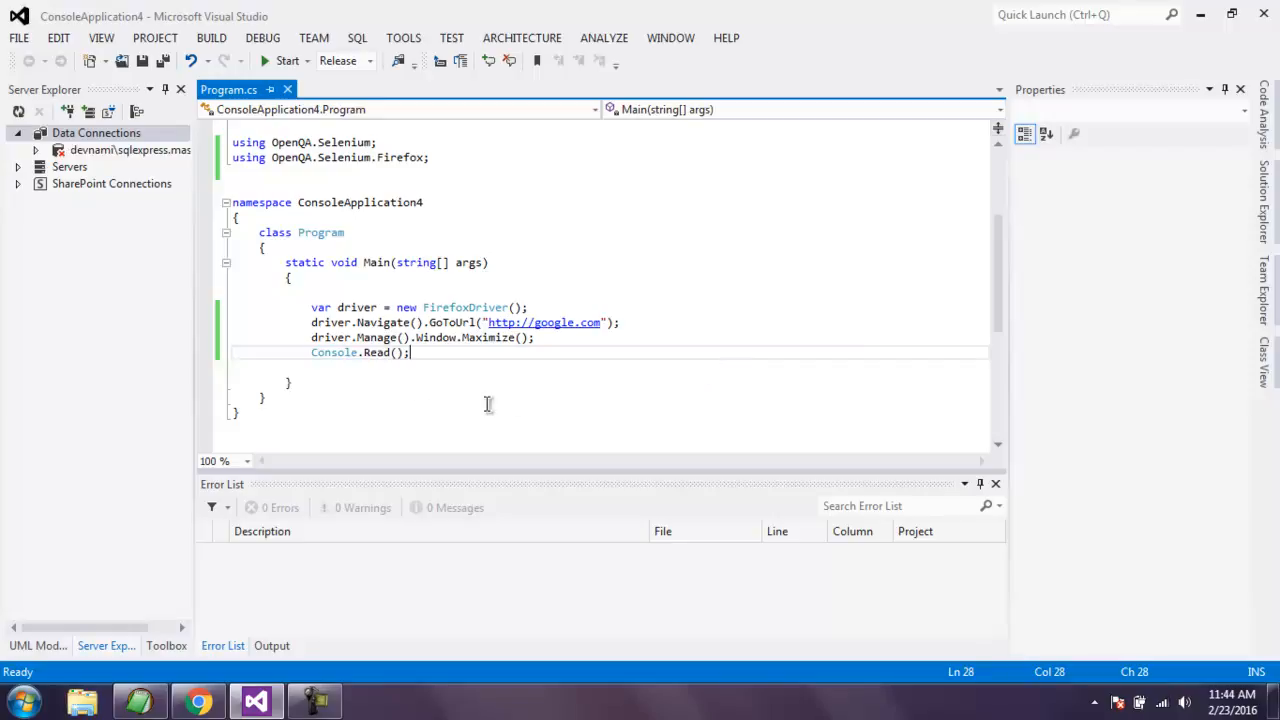
{"action": "mouse_move", "coordinate": [468, 356]}
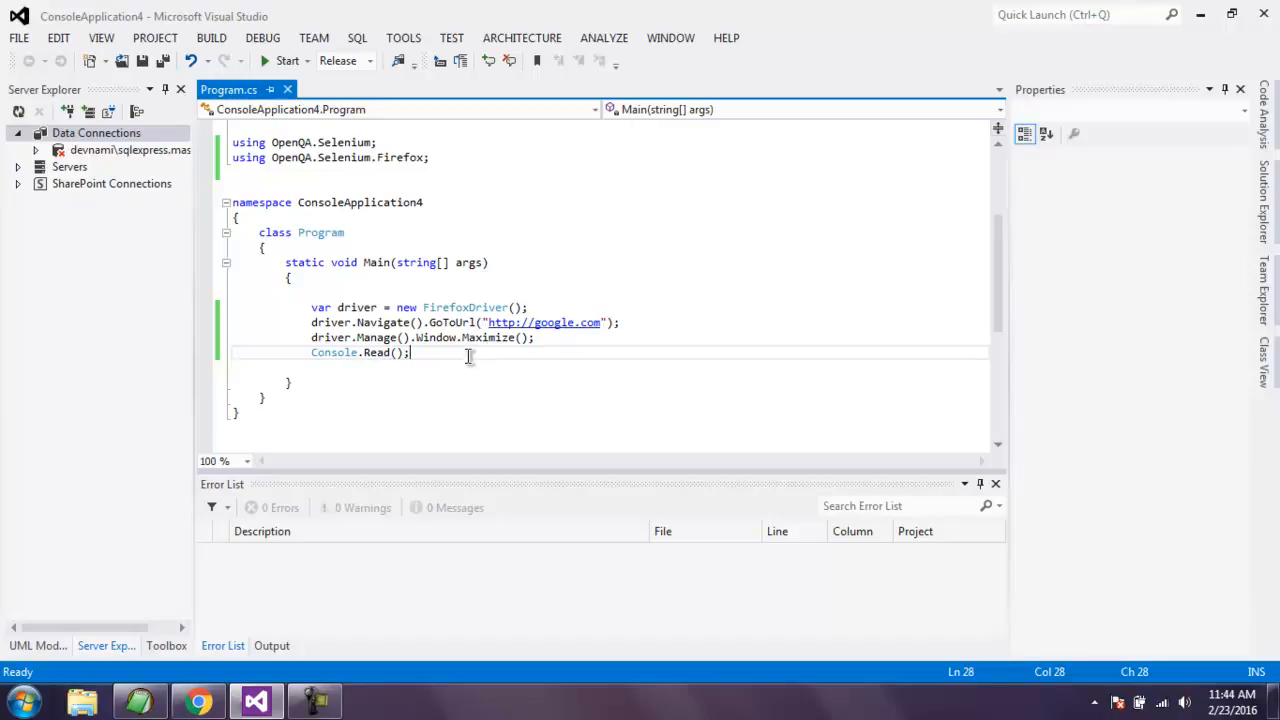